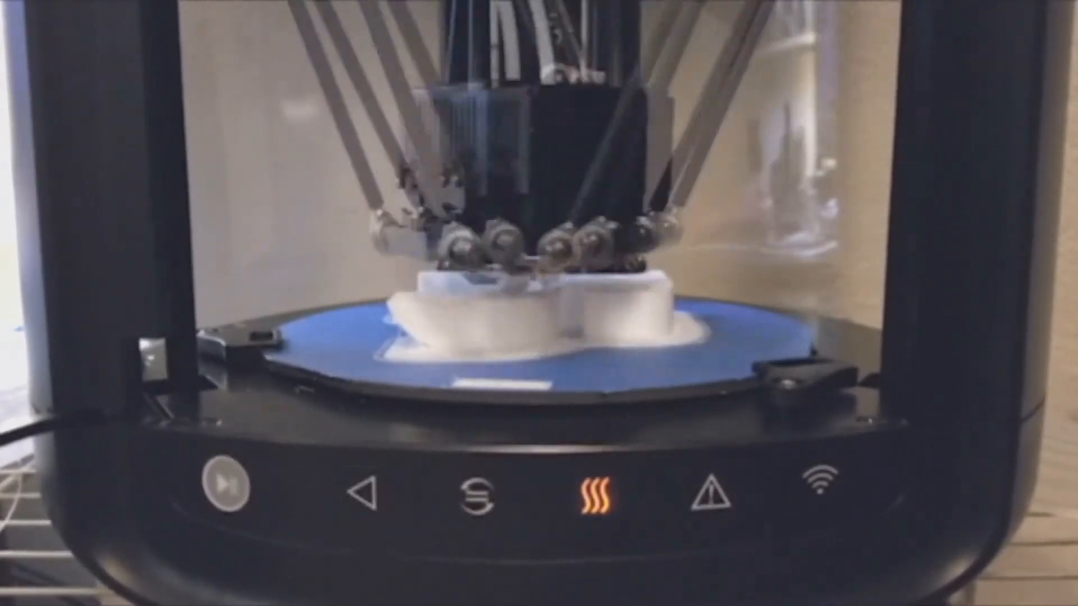
pyautogui.click(356, 488)
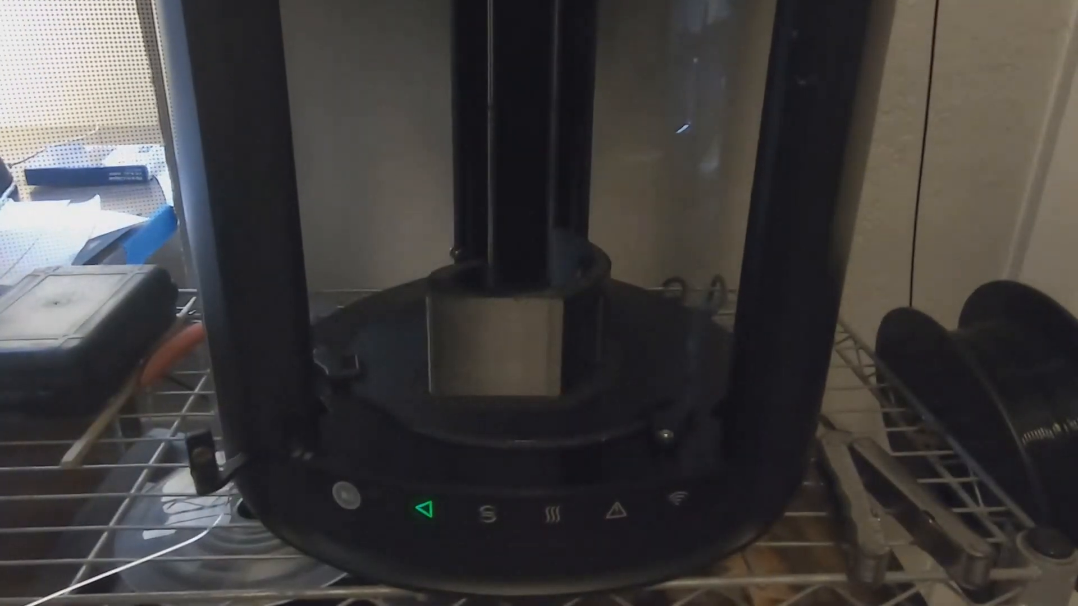
pyautogui.click(341, 496)
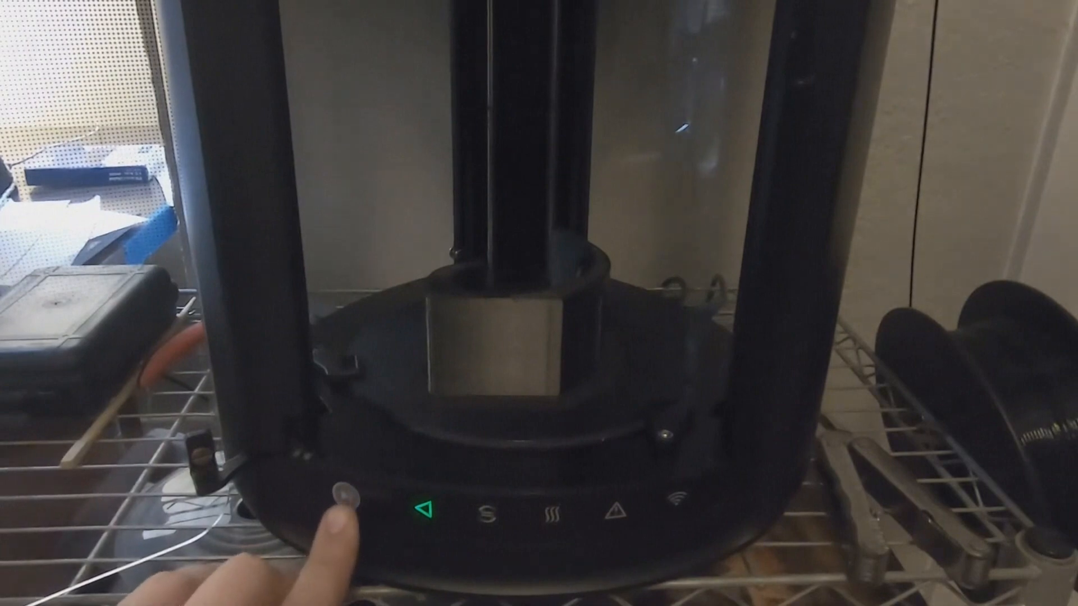